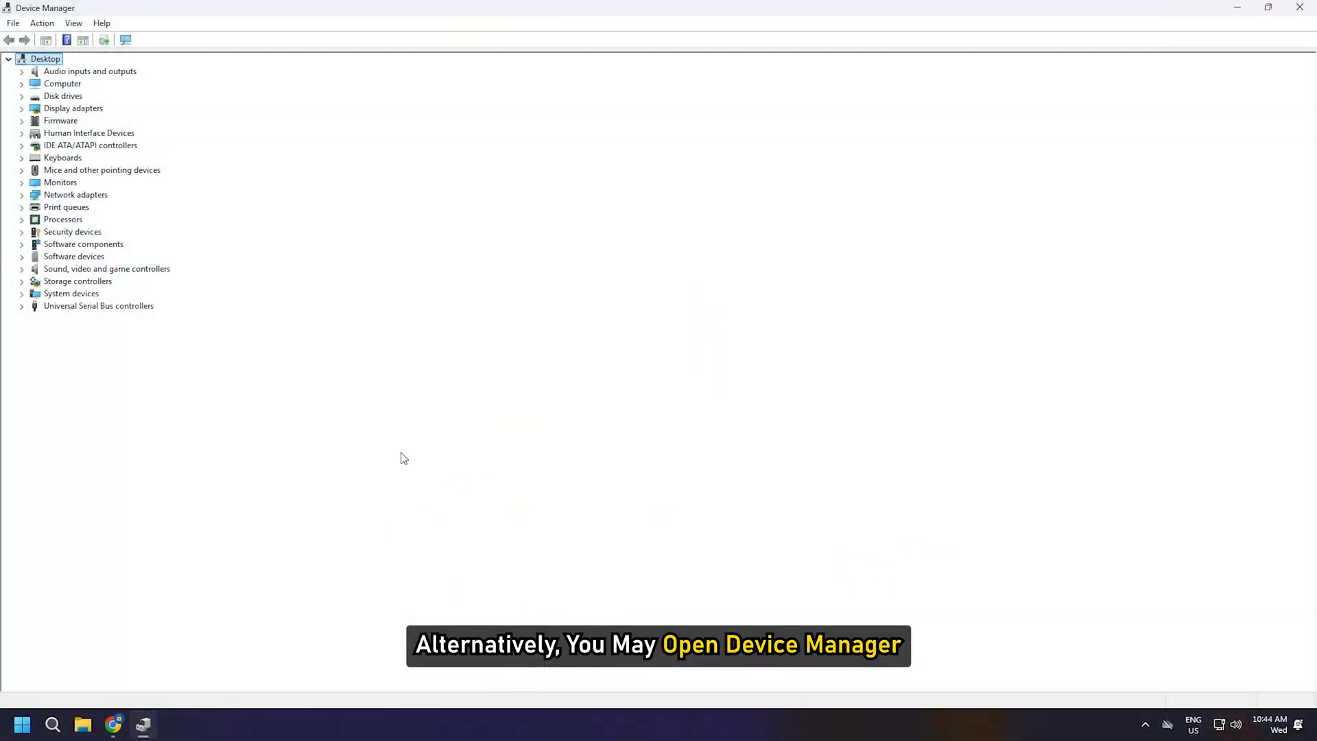
Uncheck 'Allow this device to wake the computer' for the HID-compliant mouse.
{"action": "left_click", "coordinate": [22, 169]}
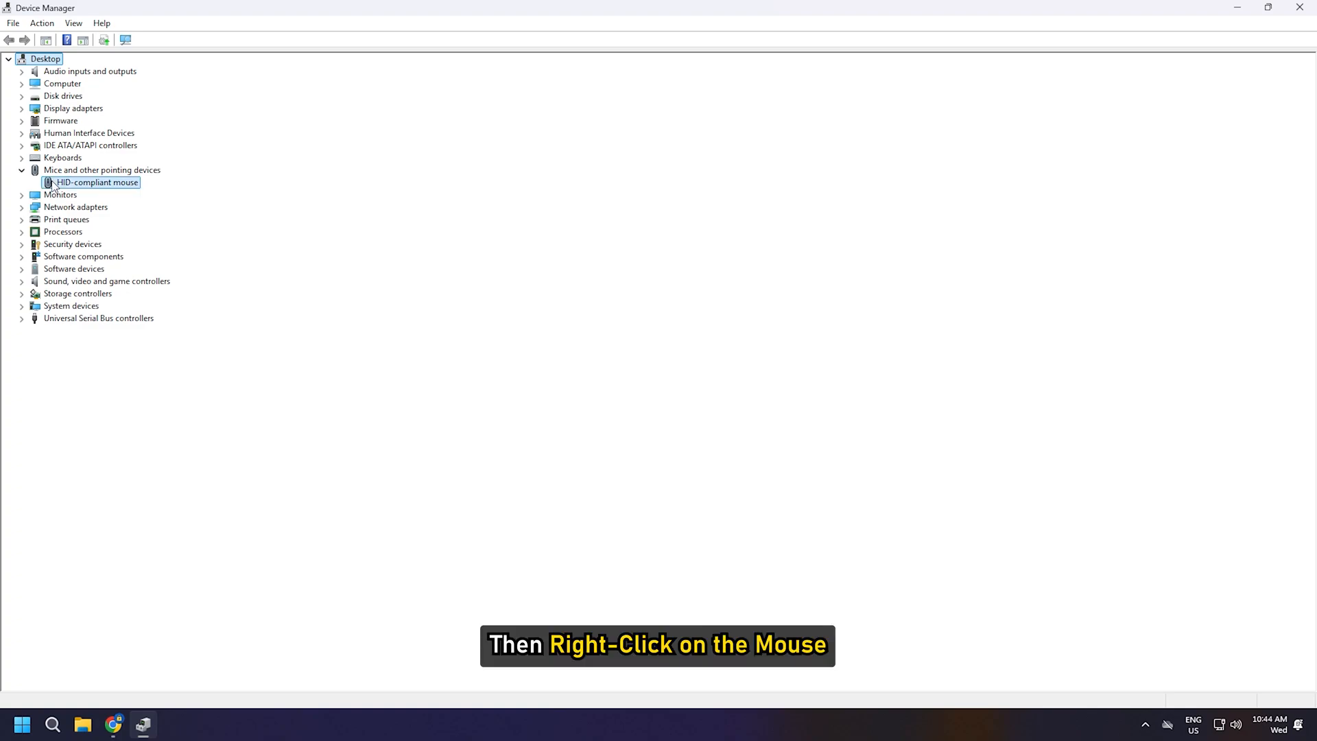
{"action": "left_click", "coordinate": [94, 183]}
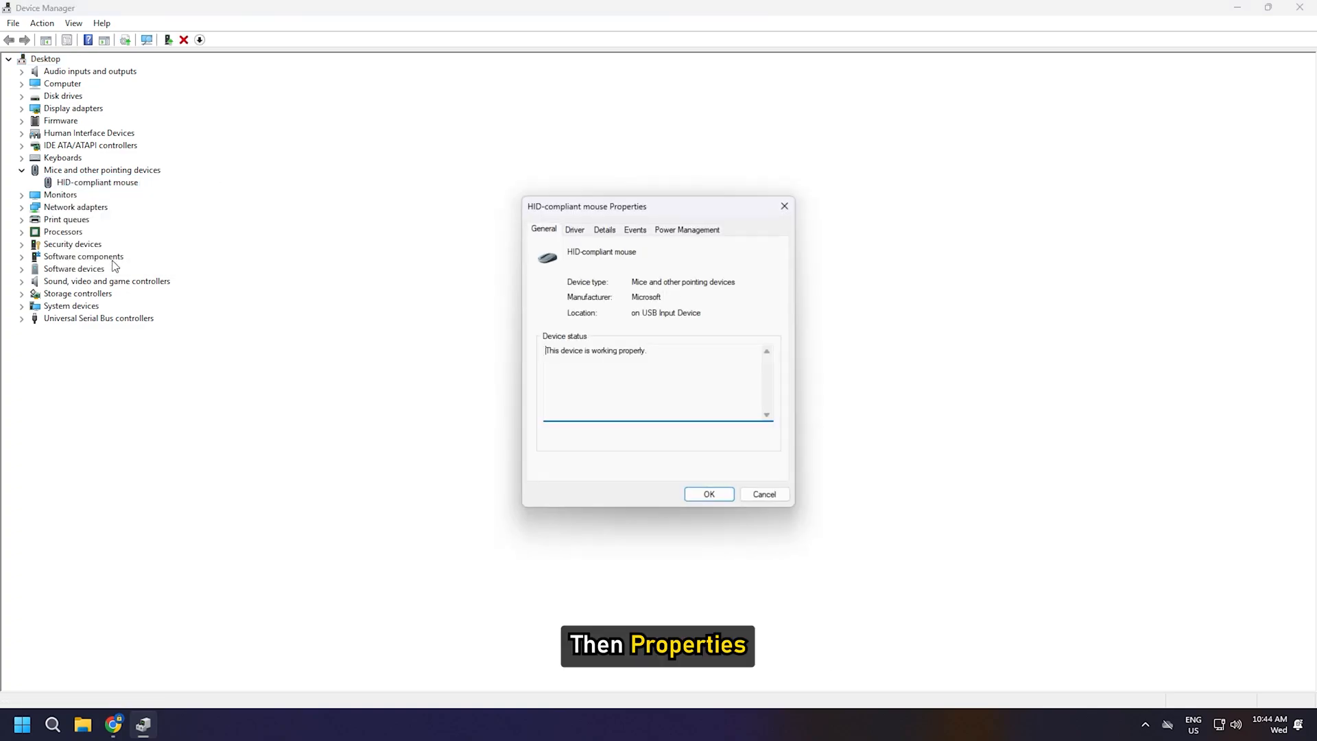
{"action": "left_click", "coordinate": [686, 230]}
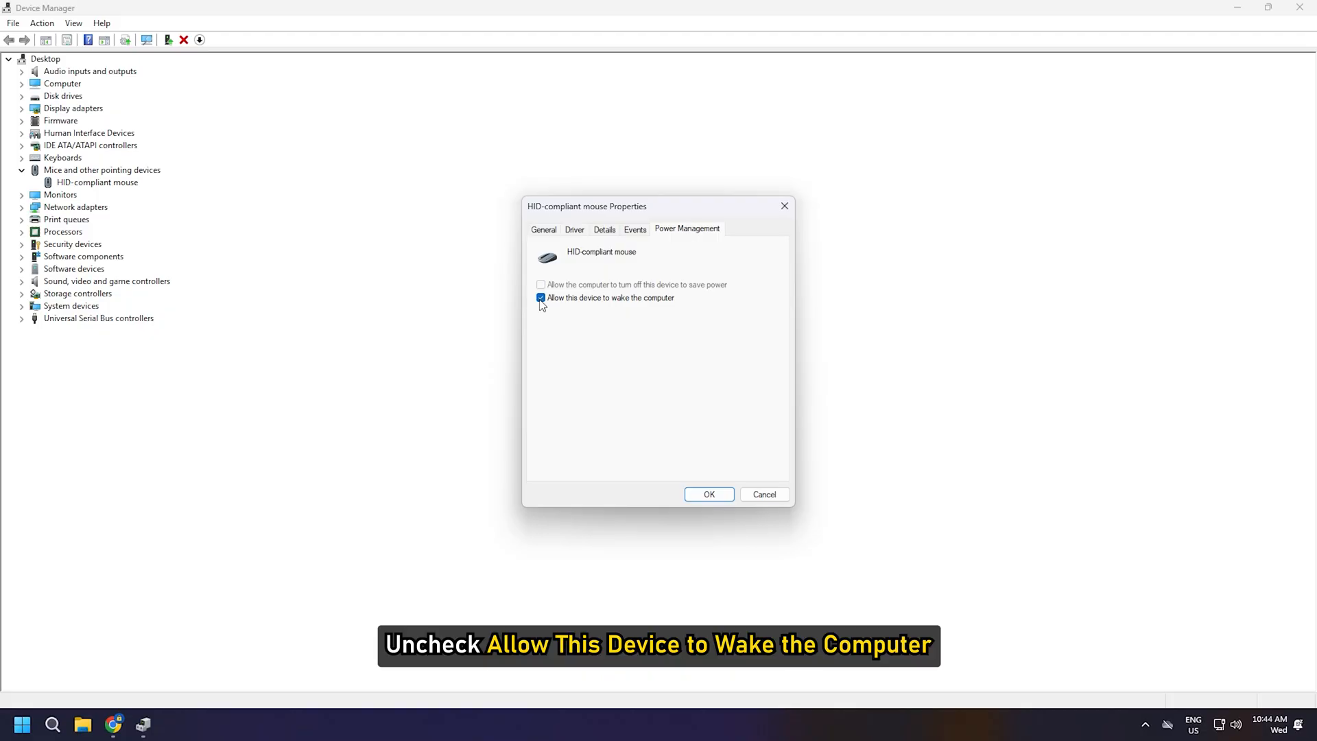
{"action": "left_click", "coordinate": [540, 297]}
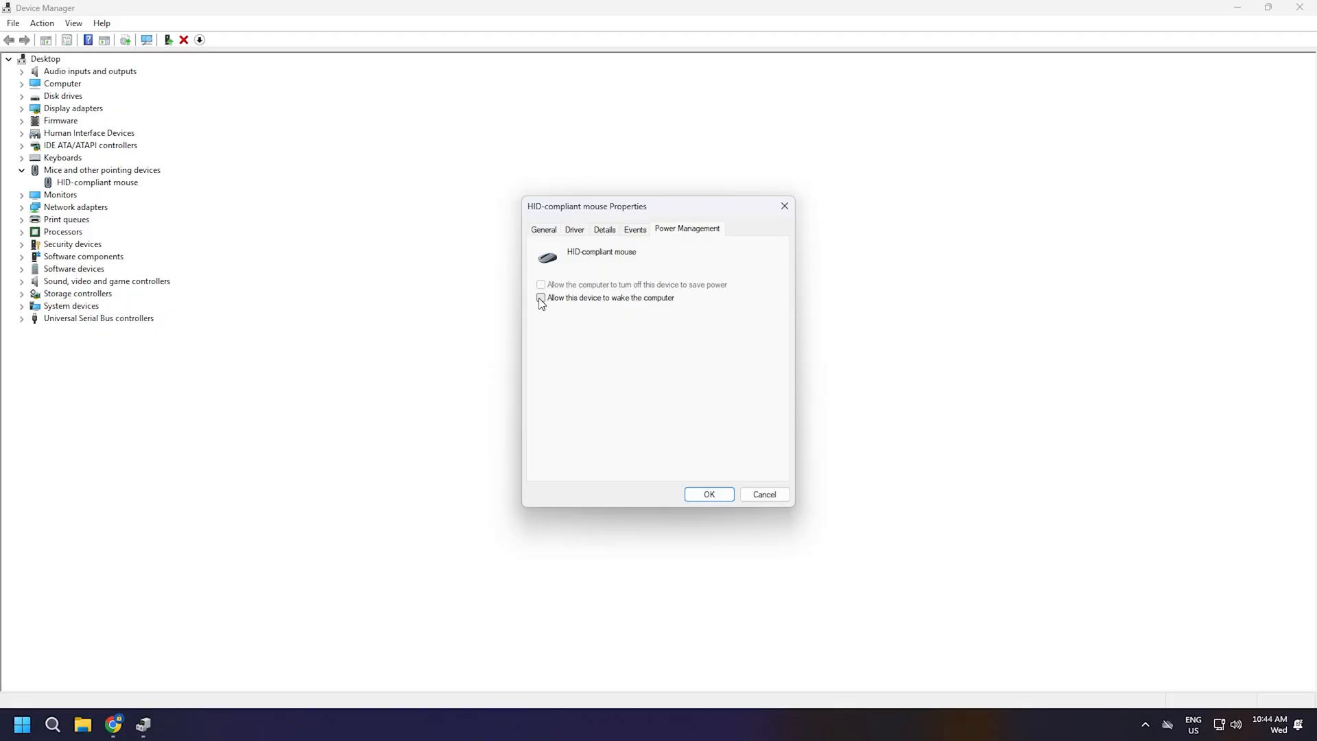
{"action": "left_click", "coordinate": [708, 494]}
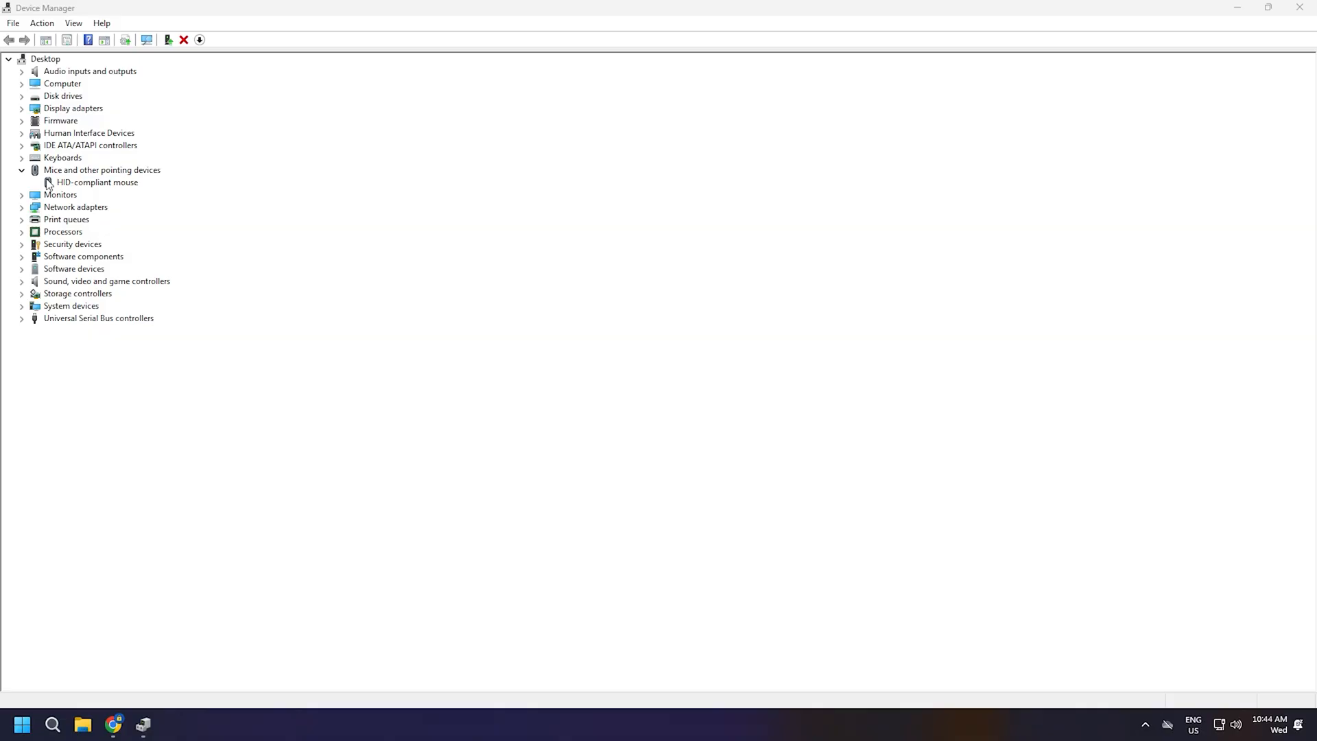
{"action": "left_click", "coordinate": [113, 725]}
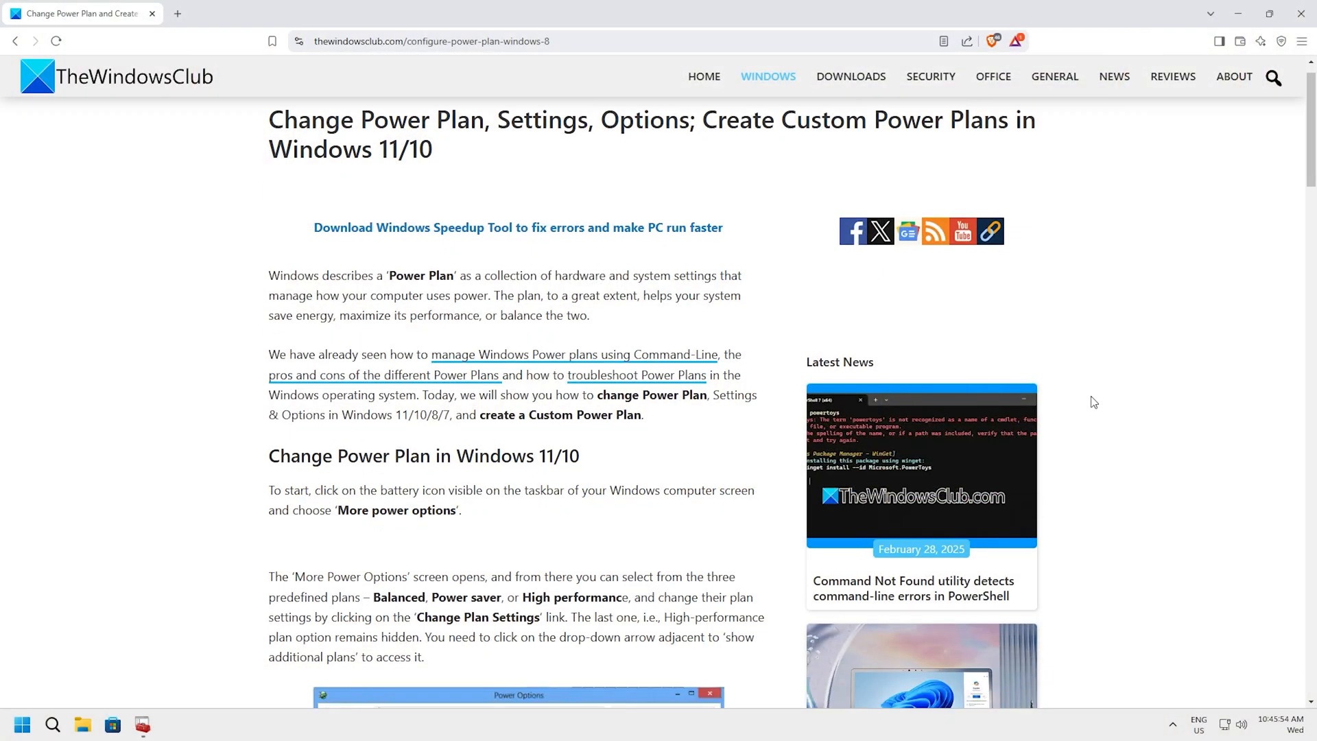
Scroll through TheWindowsClub's article on changing and creating custom power plans.
{"action": "scroll", "scroll_direction": "down", "scroll_amount": 3}
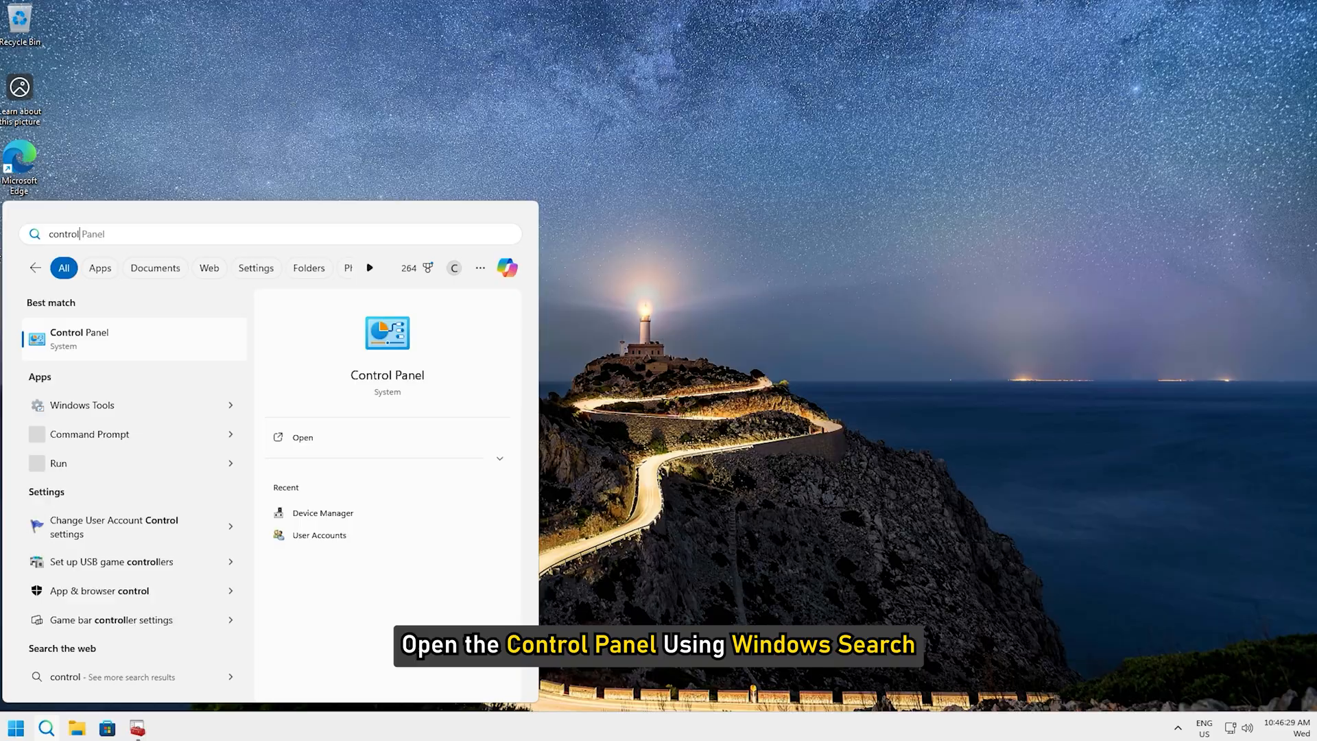
Open Control Panel in icon view and edit the Balanced plan's settings.
{"action": "left_click", "coordinate": [79, 338]}
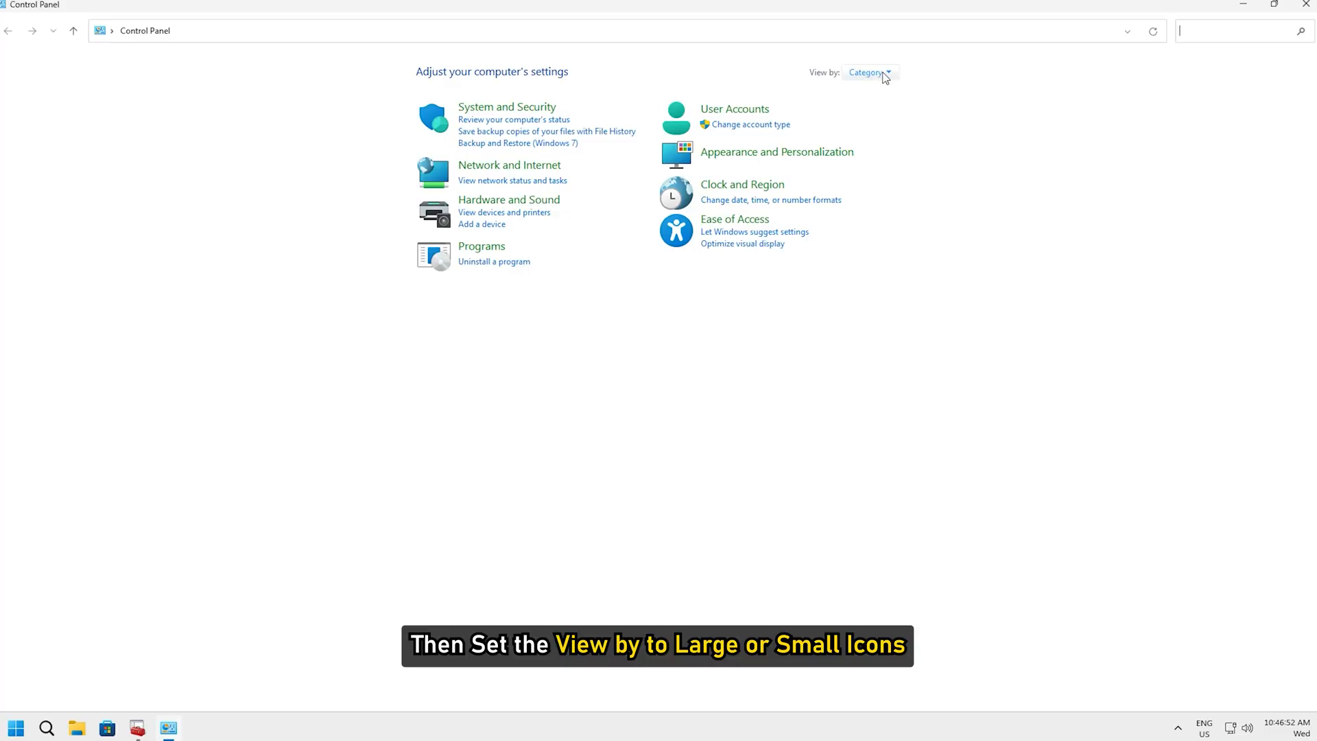
{"action": "left_click", "coordinate": [869, 72]}
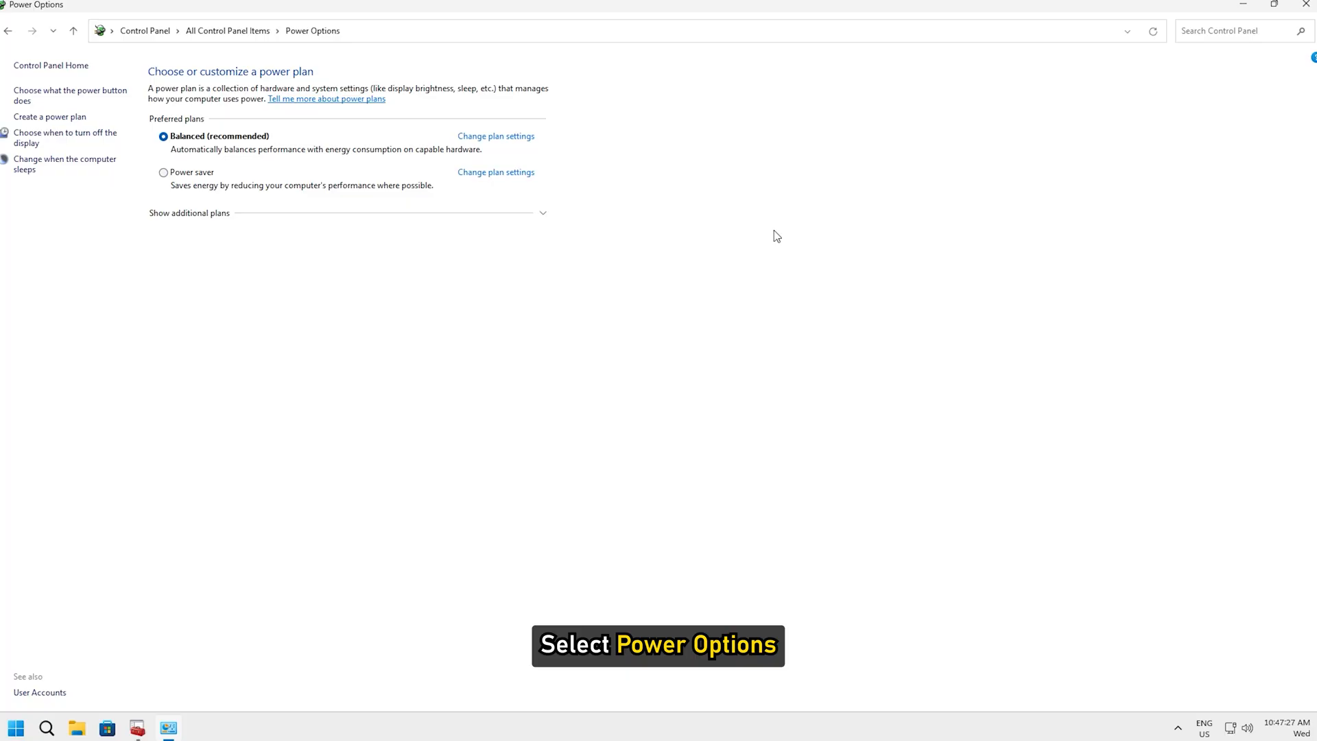
{"action": "mouse_move", "coordinate": [495, 136]}
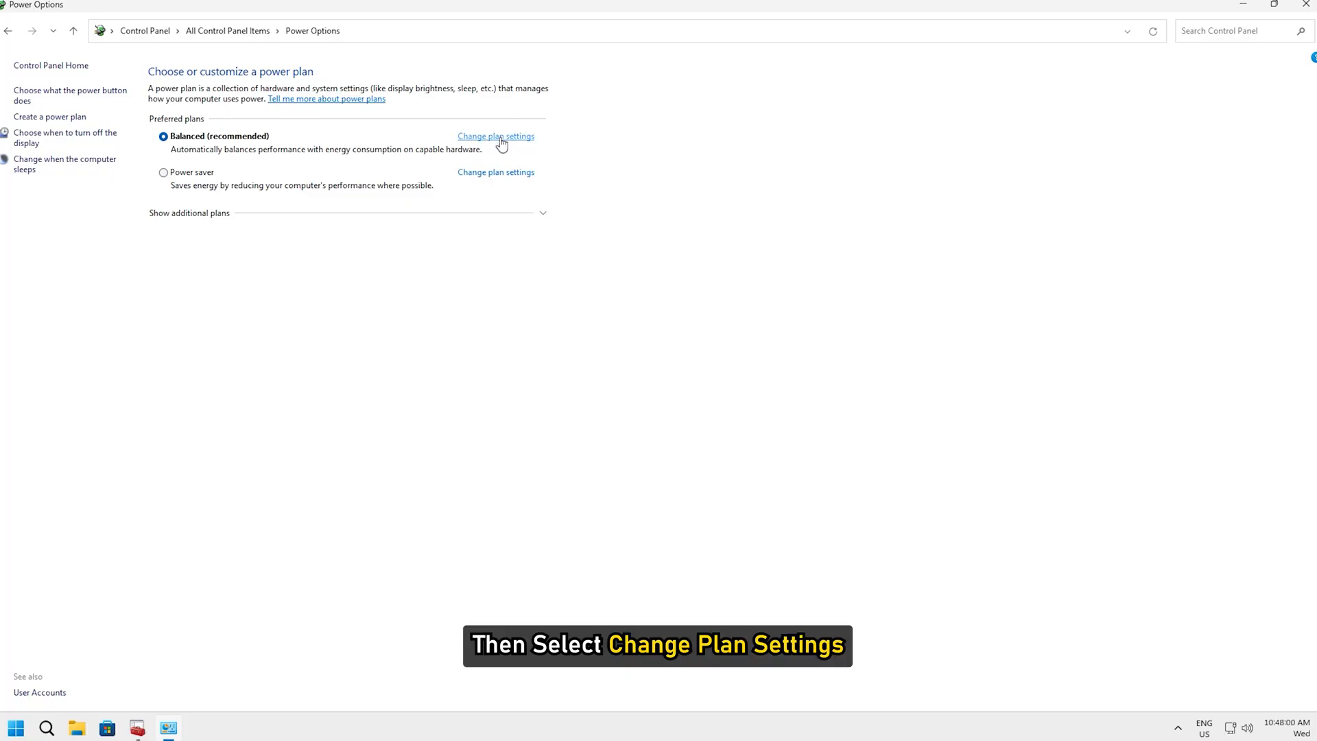
{"action": "left_click", "coordinate": [495, 136]}
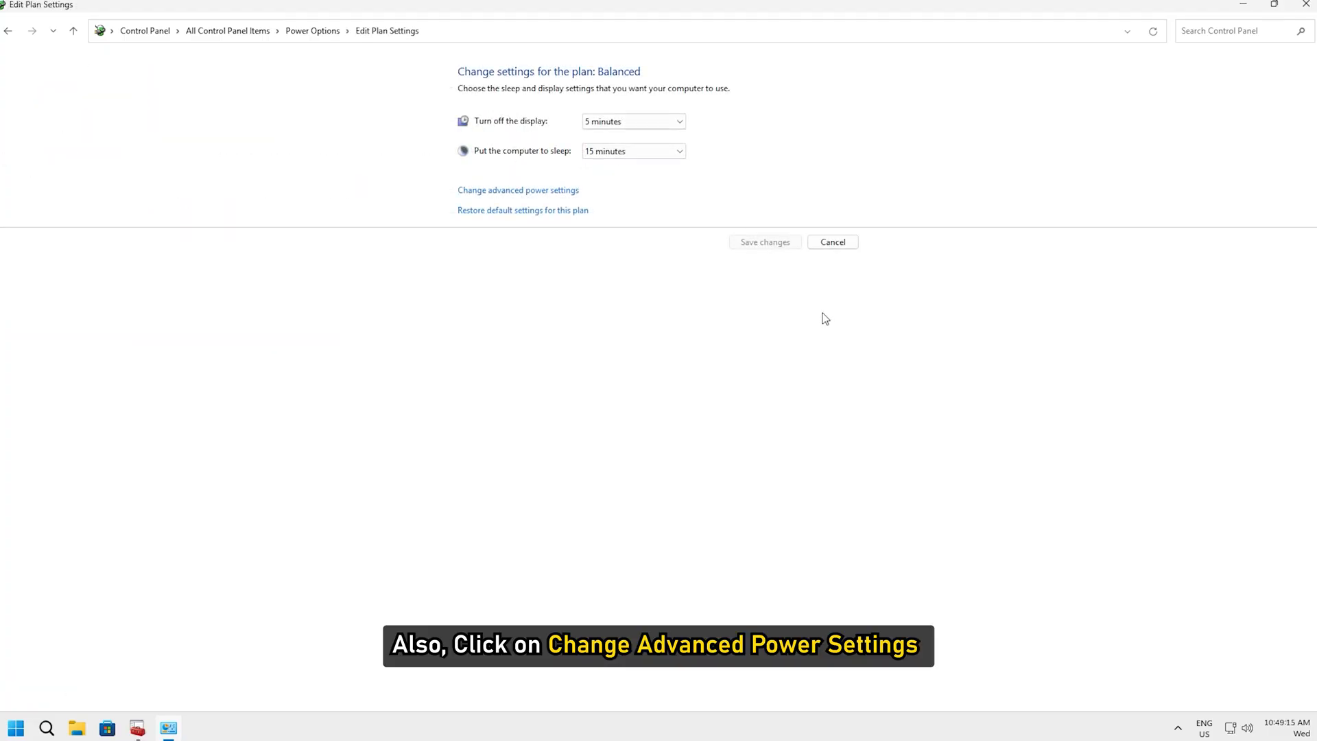
Restore the Balanced plan's defaults, confirming with Yes after viewing advanced settings.
{"action": "left_click", "coordinate": [517, 190]}
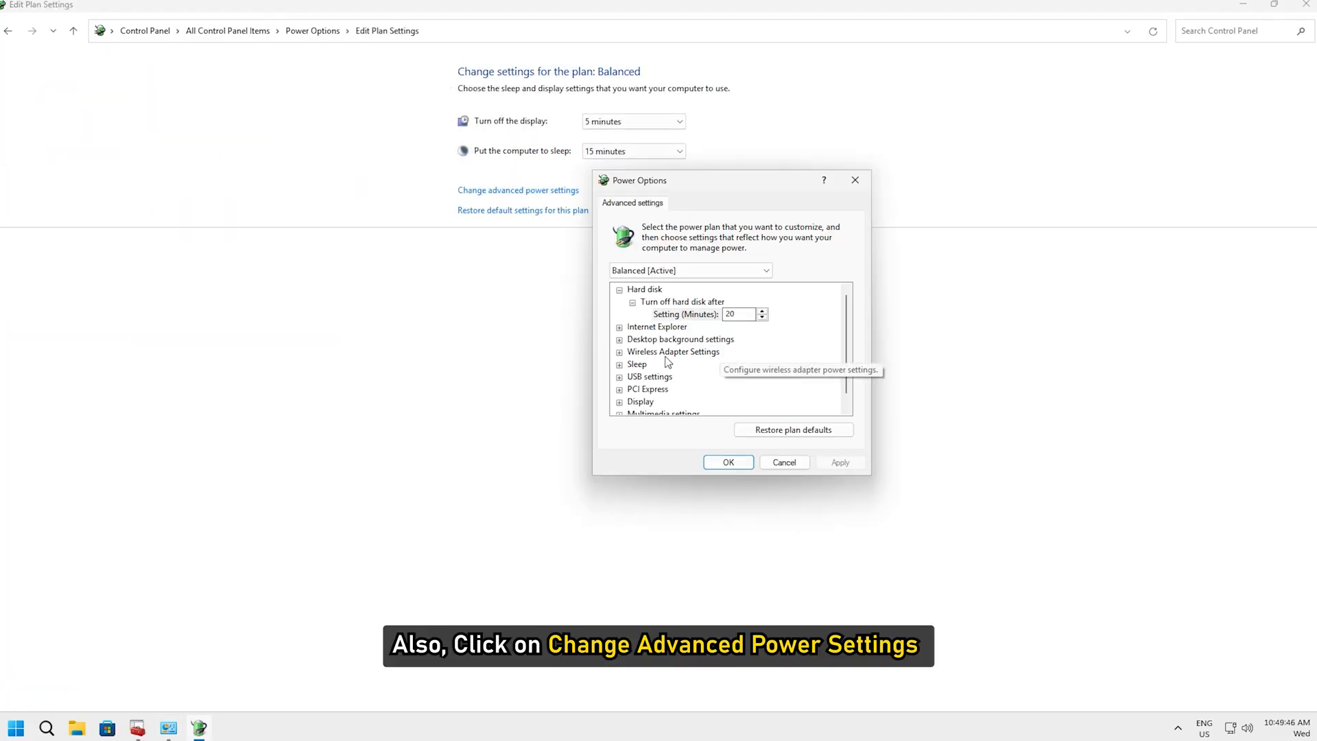
{"action": "left_click", "coordinate": [619, 364]}
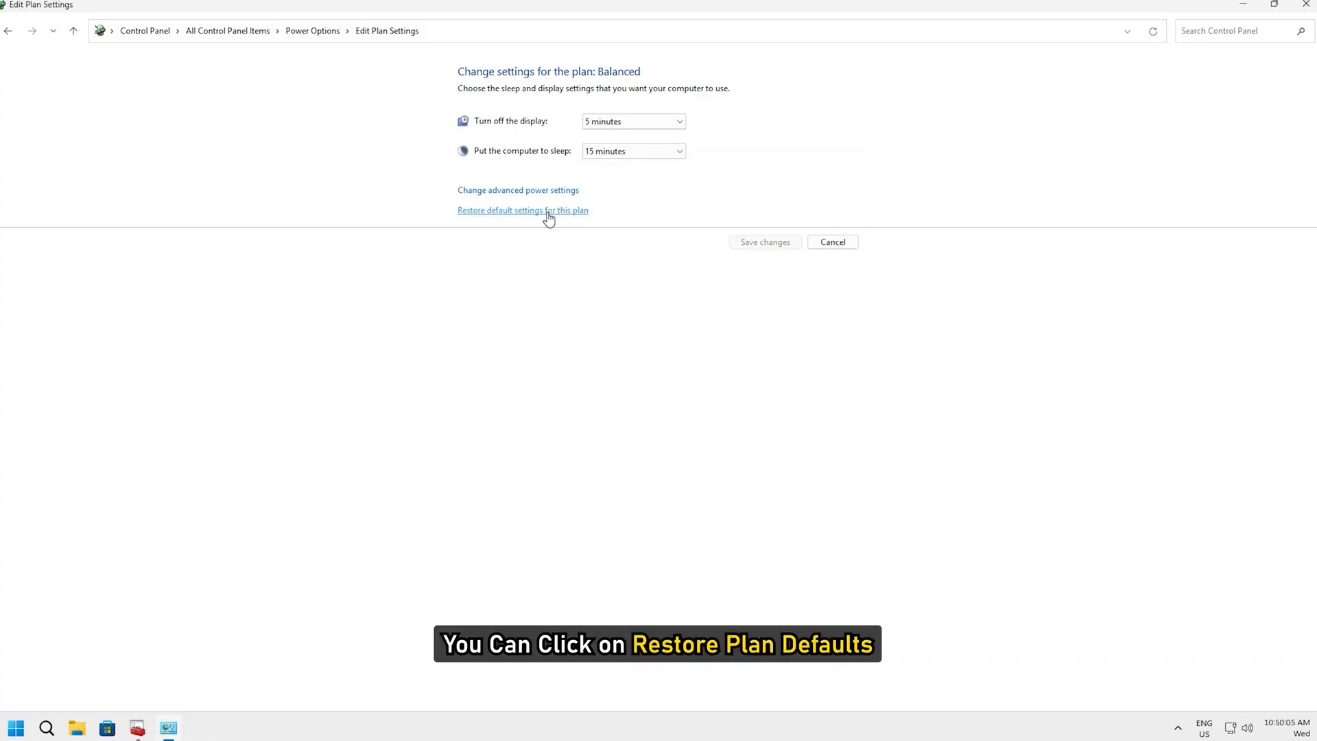
{"action": "left_click", "coordinate": [521, 210]}
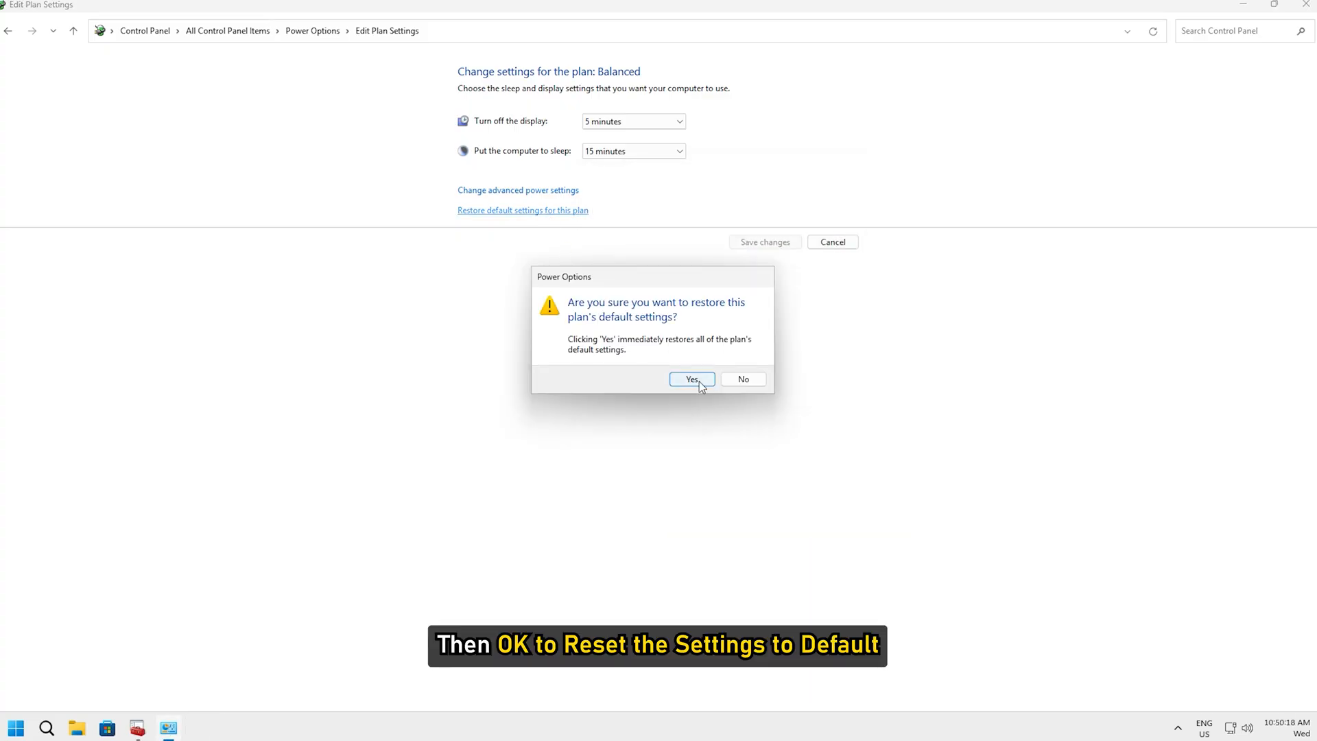
{"action": "left_click", "coordinate": [692, 378]}
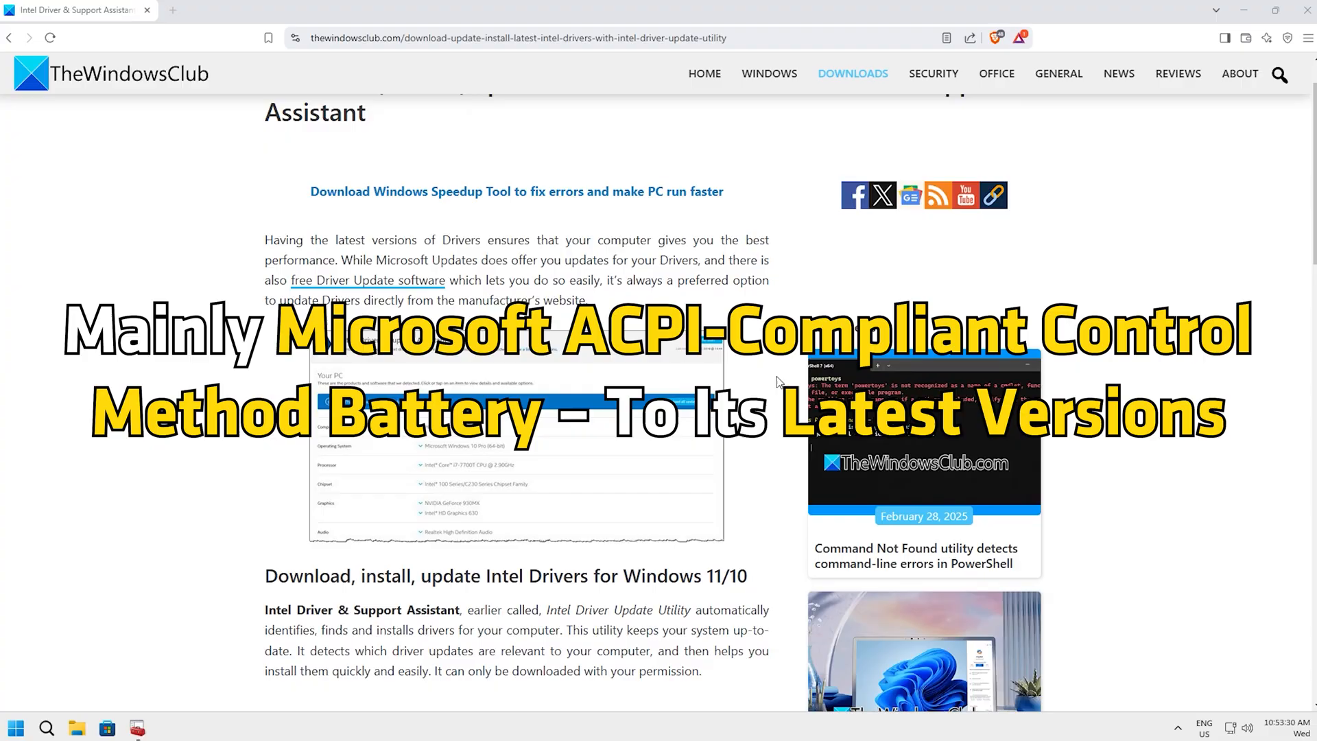
Scroll the Intel driver article toward the Power Troubleshooter article.
{"action": "scroll", "scroll_direction": "down", "scroll_amount": 3}
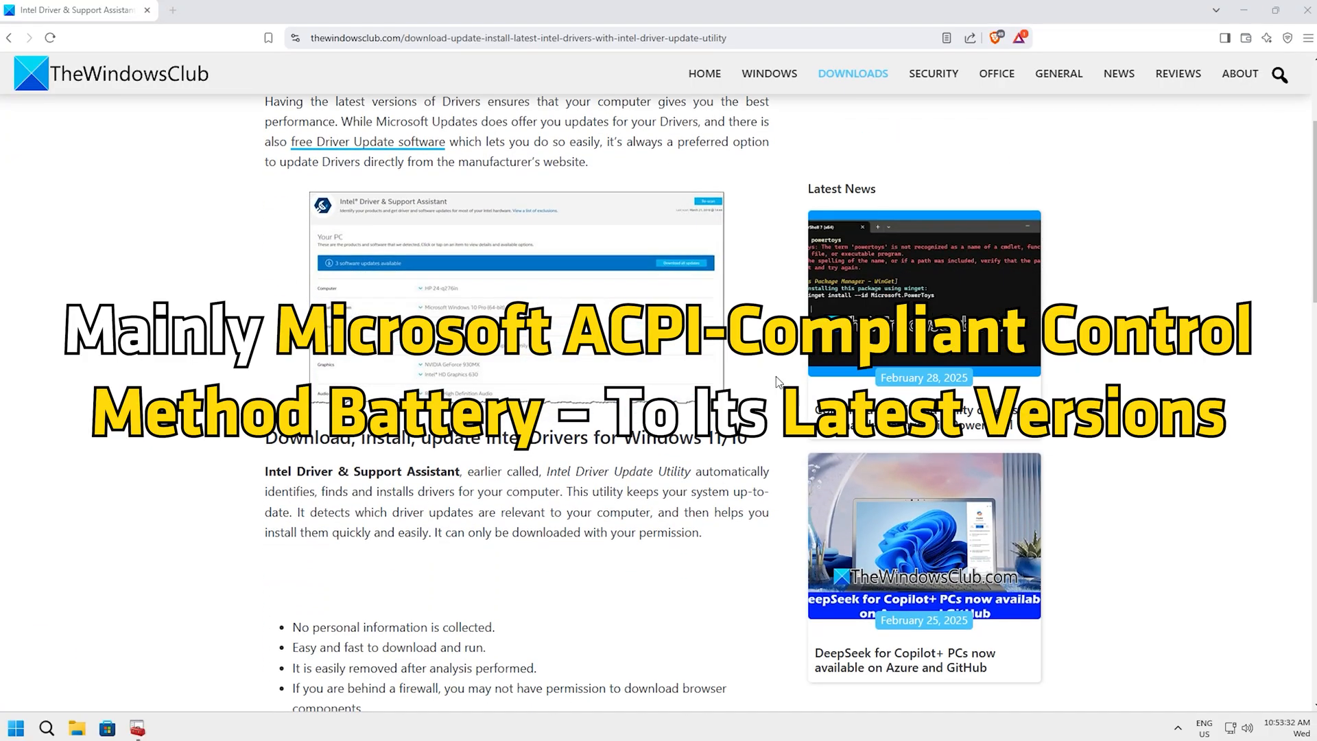
{"action": "scroll", "scroll_direction": "down", "scroll_amount": 3}
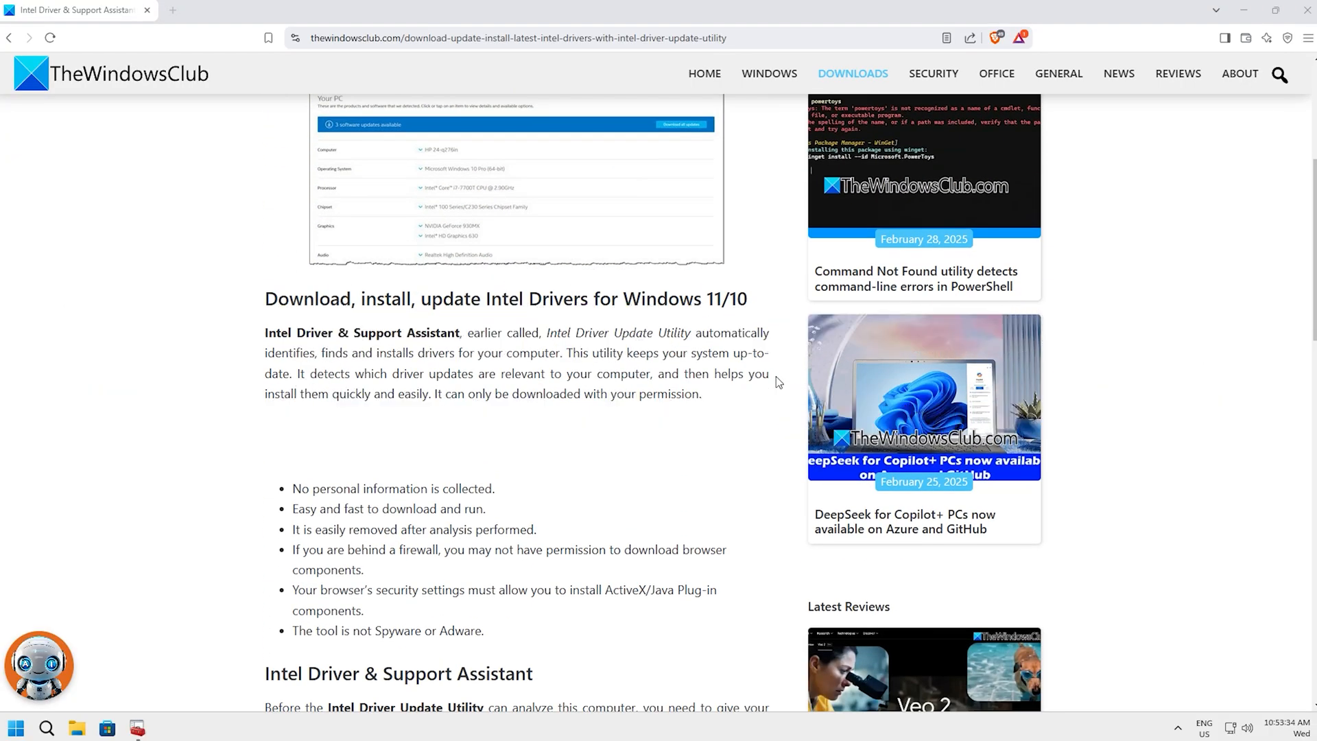
{"action": "scroll", "scroll_direction": "down", "scroll_amount": 3}
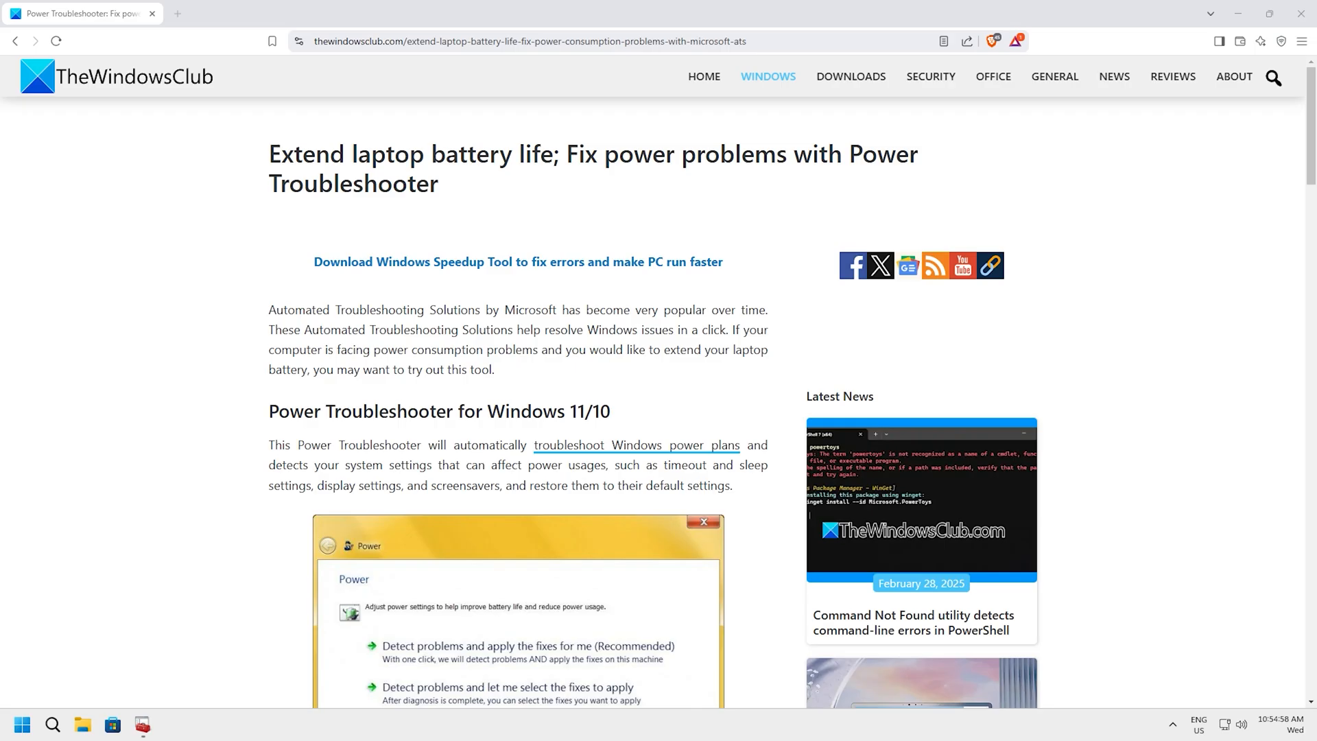
{"action": "key", "text": "Win+L"}
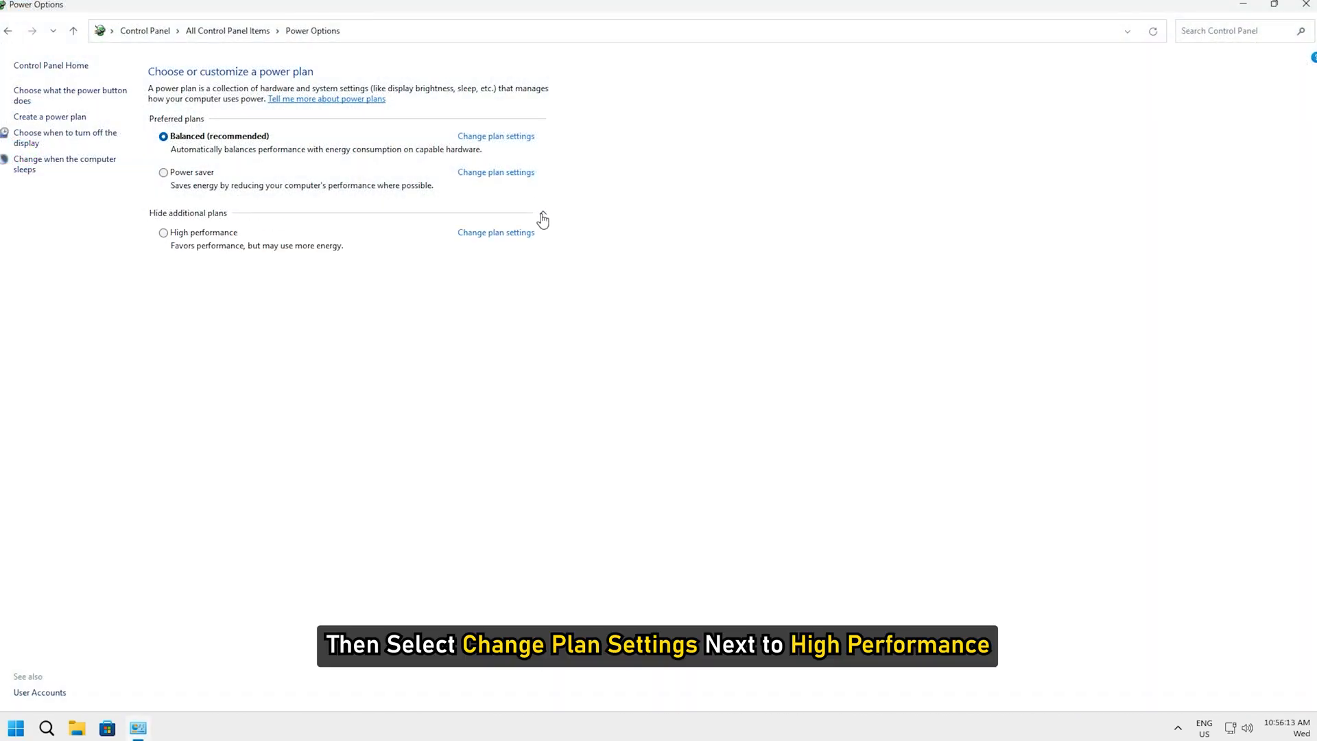
Set High performance's 'When sharing media' option to 'Allow the computer to enter Away Mode'.
{"action": "left_click", "coordinate": [495, 232]}
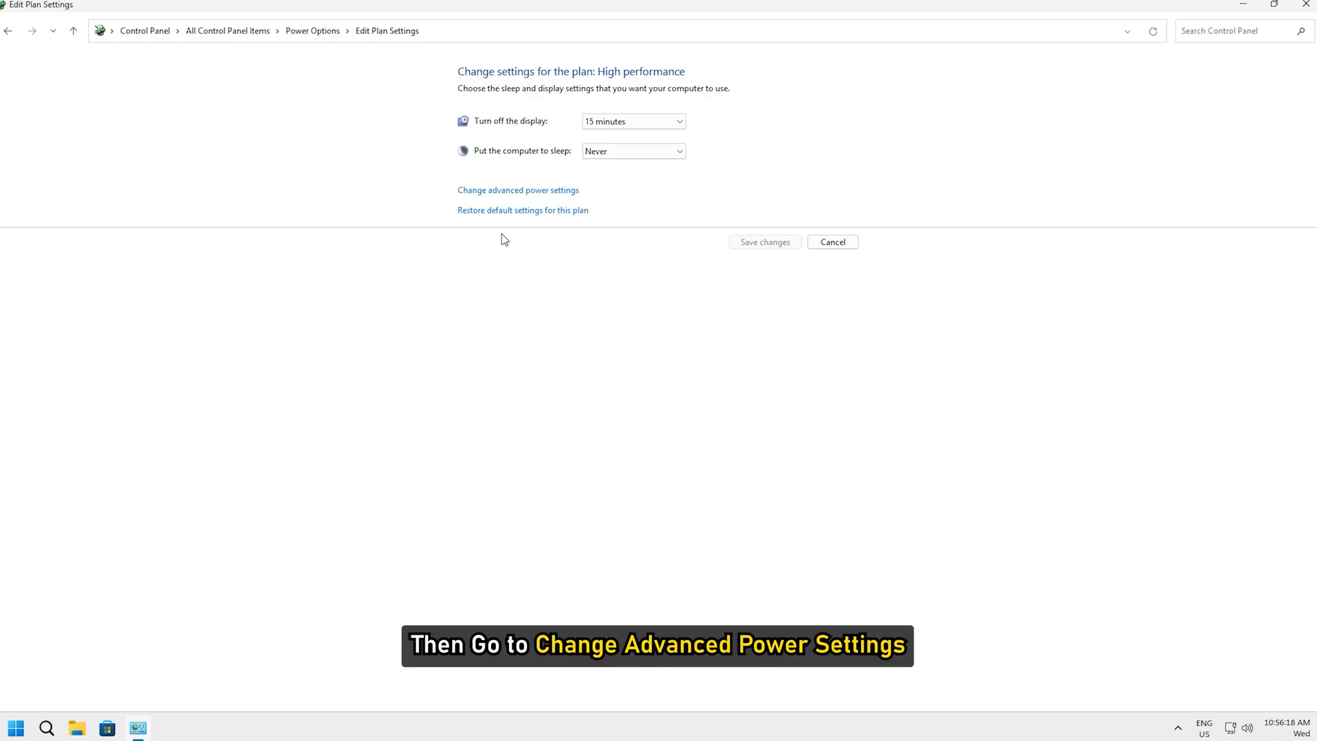
{"action": "left_click", "coordinate": [517, 190]}
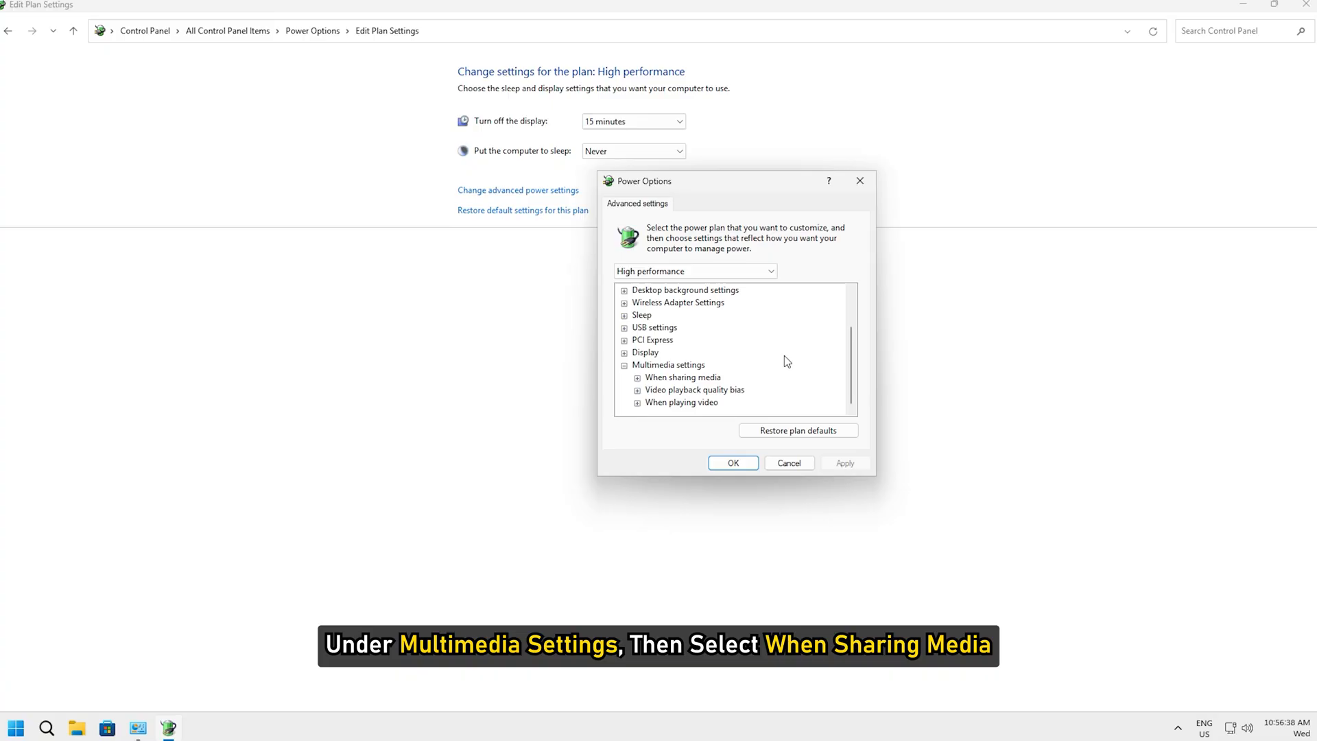
{"action": "left_click", "coordinate": [636, 378]}
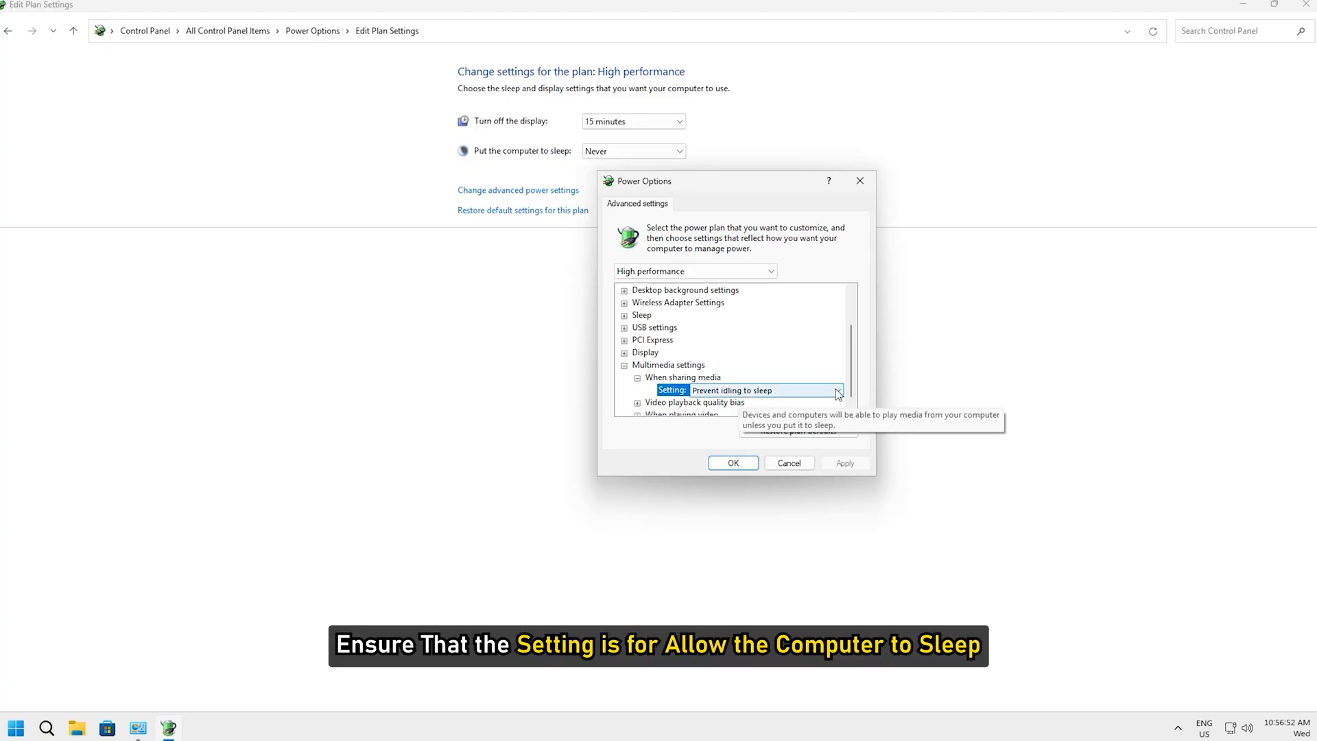
{"action": "left_click", "coordinate": [837, 390]}
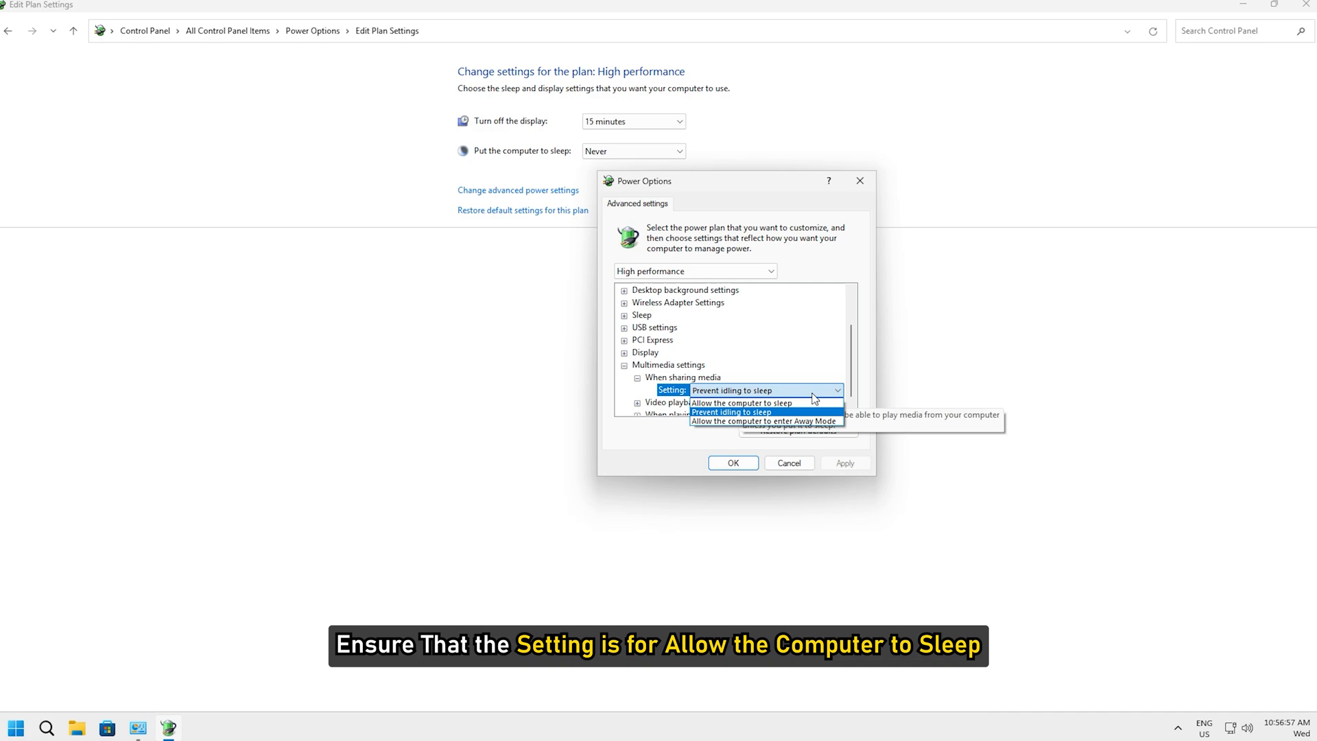
{"action": "left_click", "coordinate": [763, 420]}
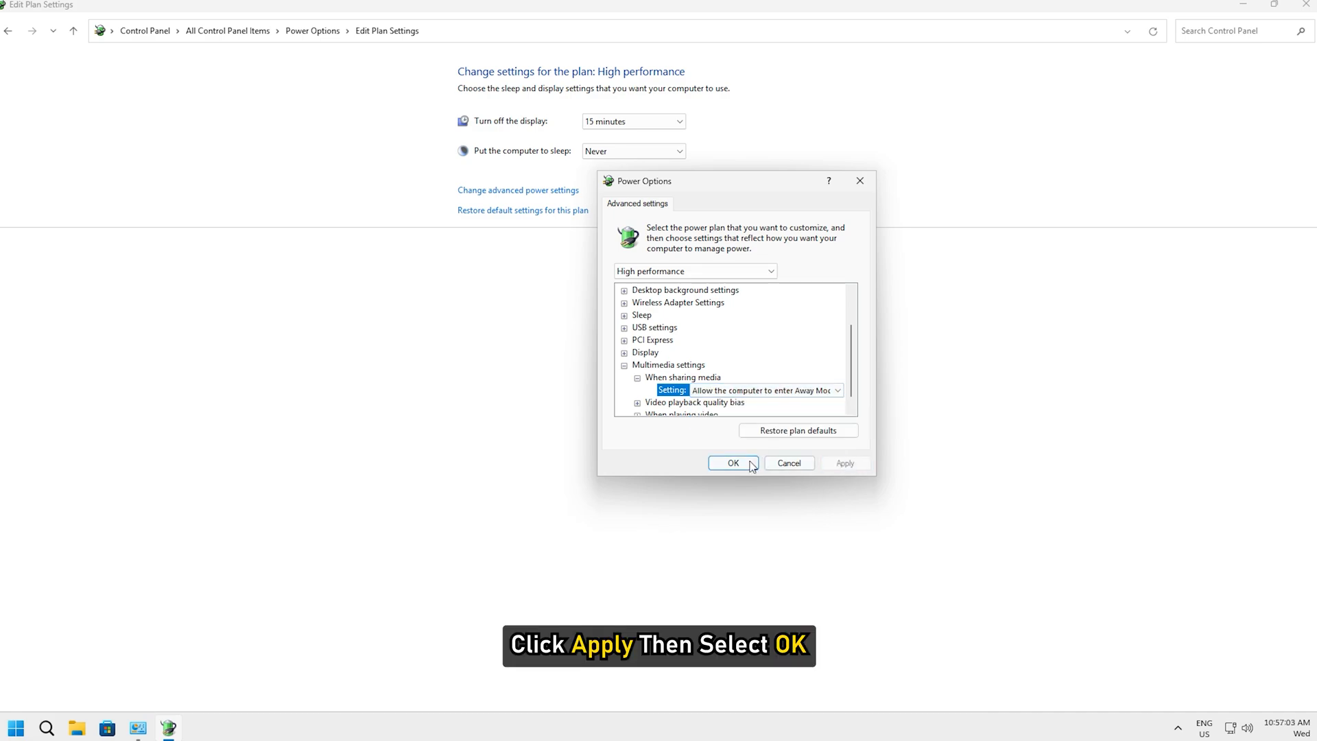
{"action": "left_click", "coordinate": [732, 463]}
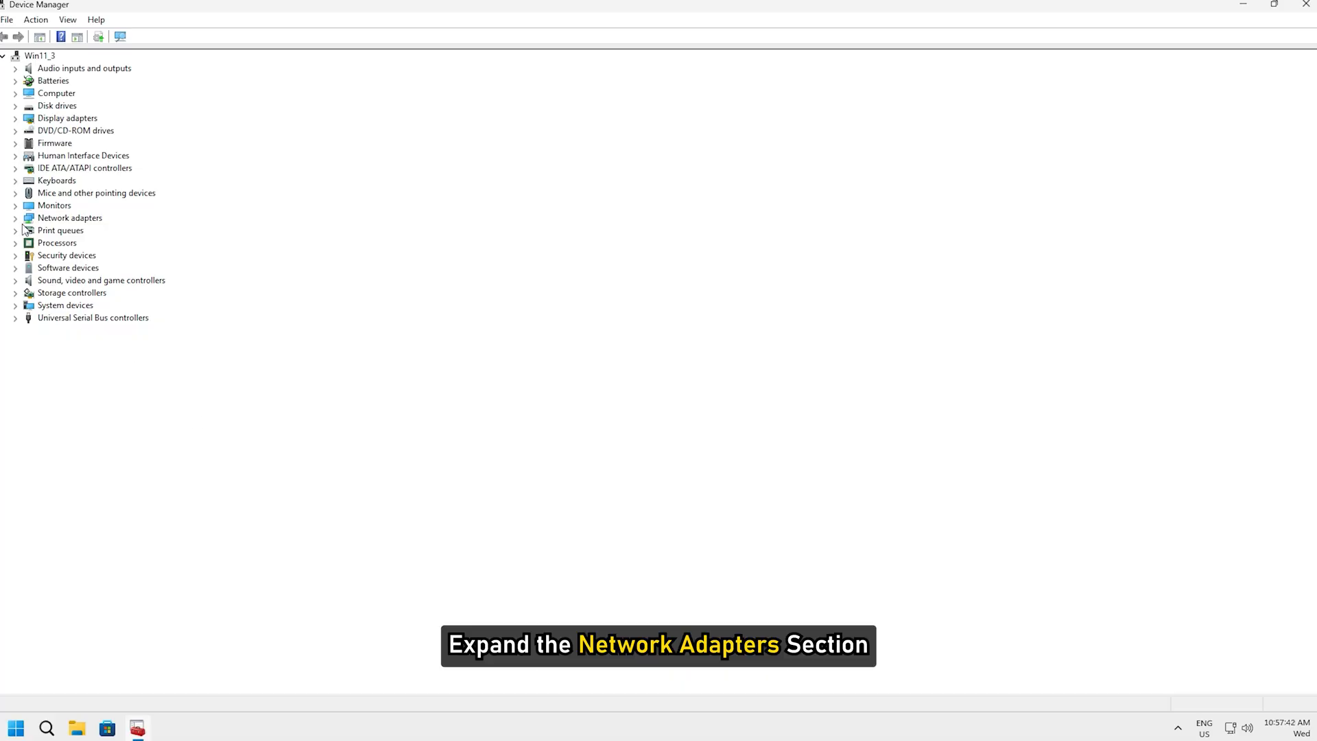
Uncheck 'Only allow a magic packet to wake the computer' for the Intel 82574L adapter.
{"action": "left_click", "coordinate": [15, 218]}
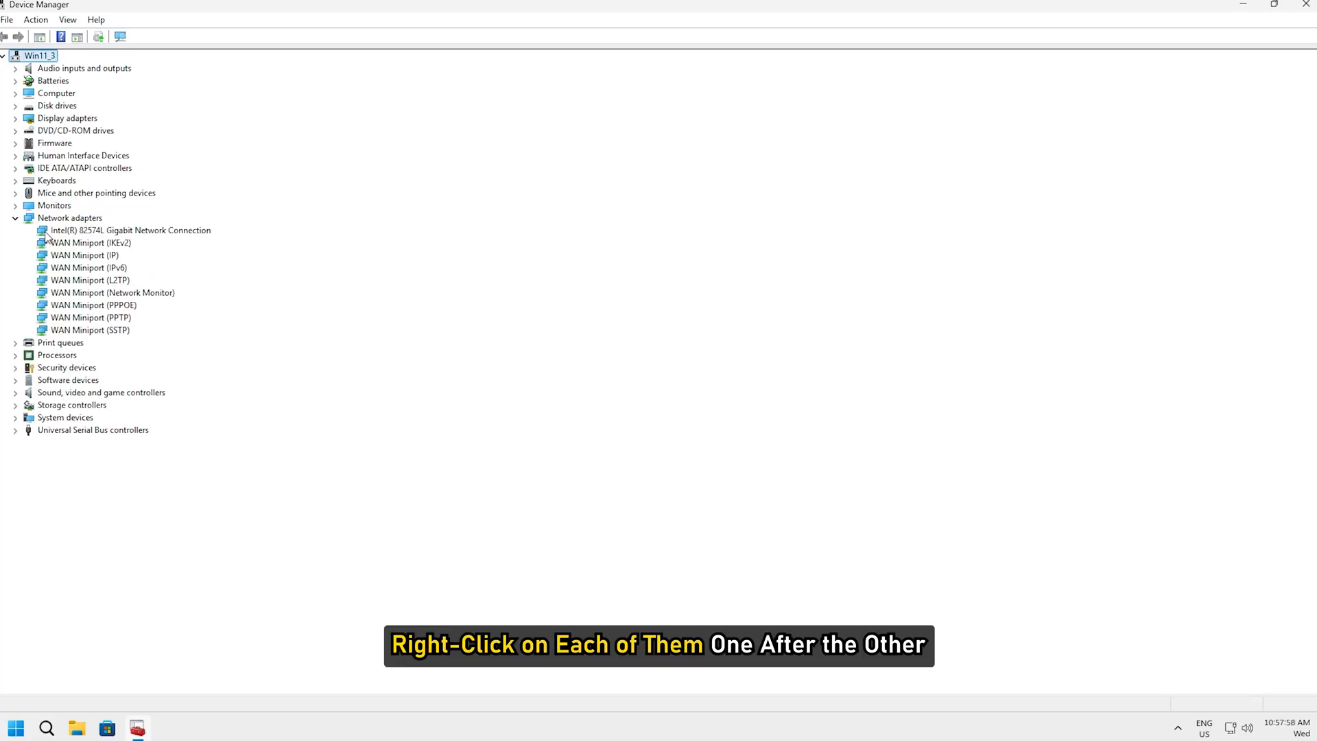
{"action": "right_click", "coordinate": [129, 229]}
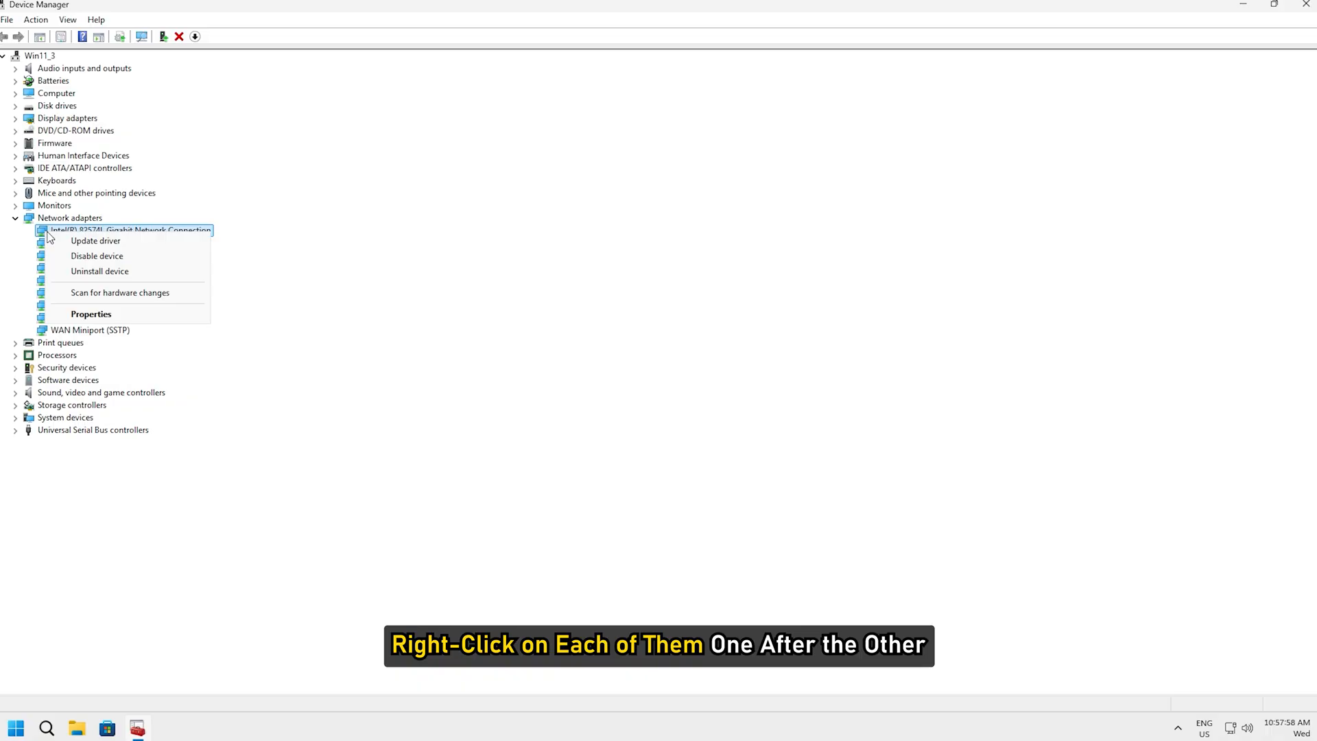
{"action": "left_click", "coordinate": [90, 313]}
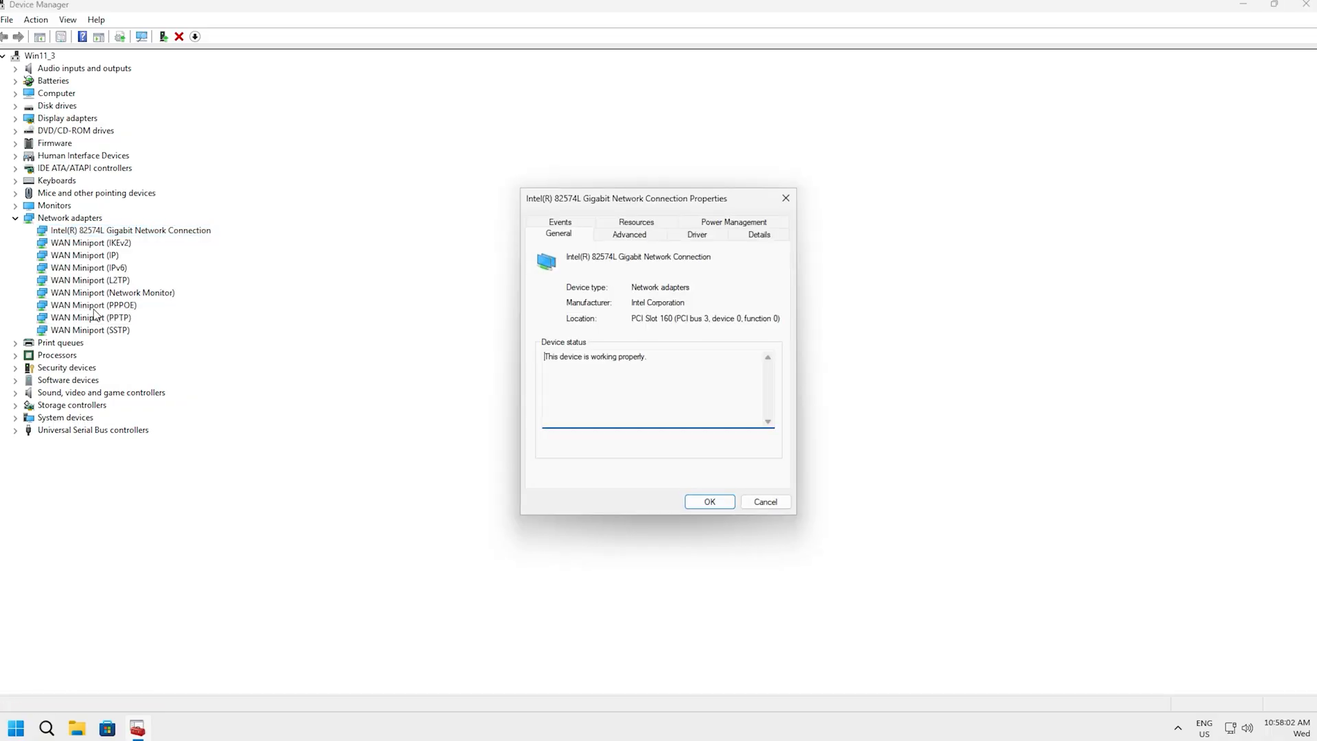
{"action": "left_click", "coordinate": [733, 227]}
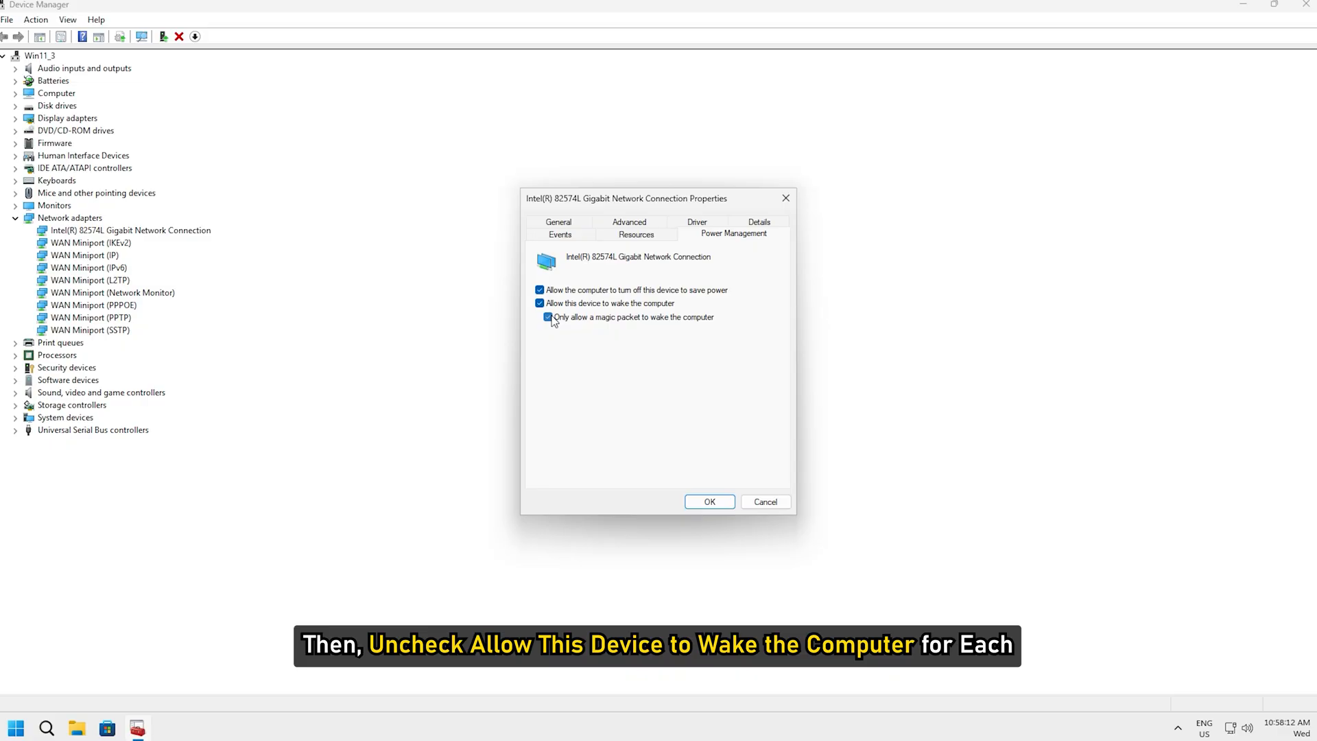
{"action": "left_click", "coordinate": [547, 317]}
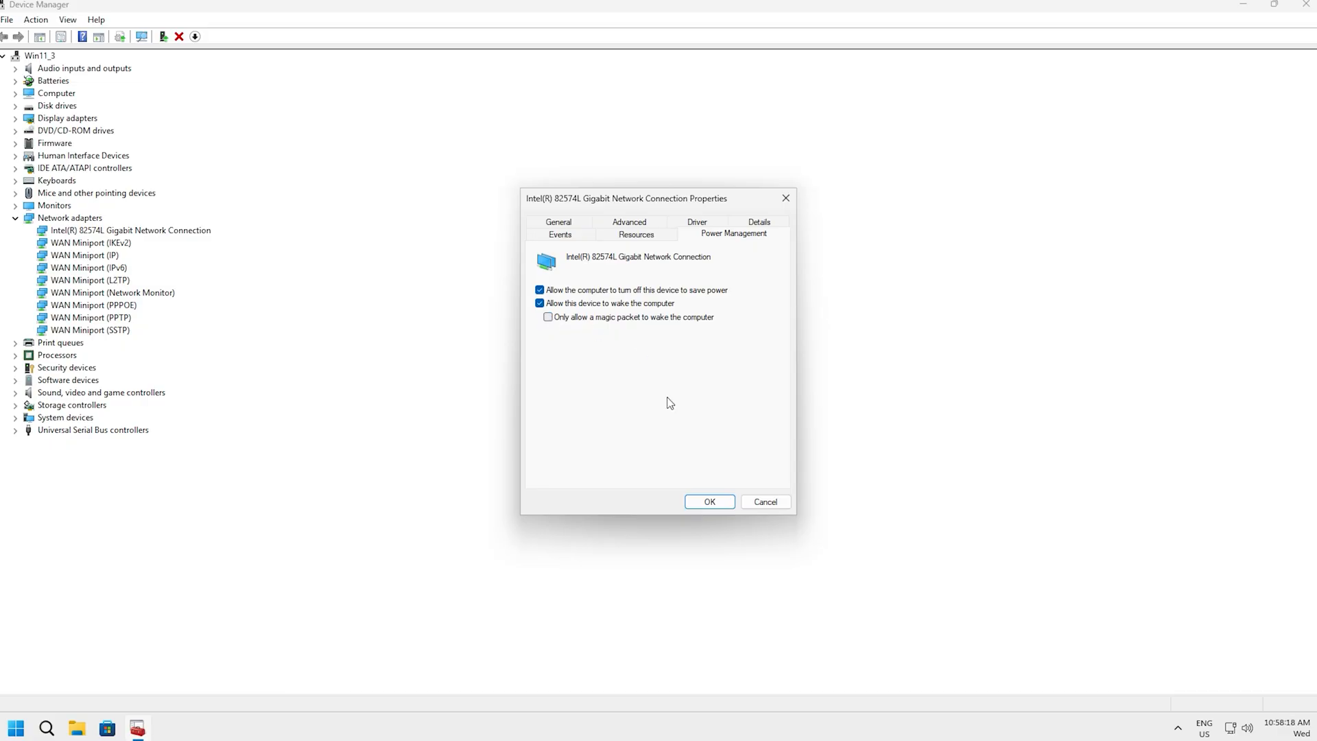
{"action": "left_click", "coordinate": [708, 501]}
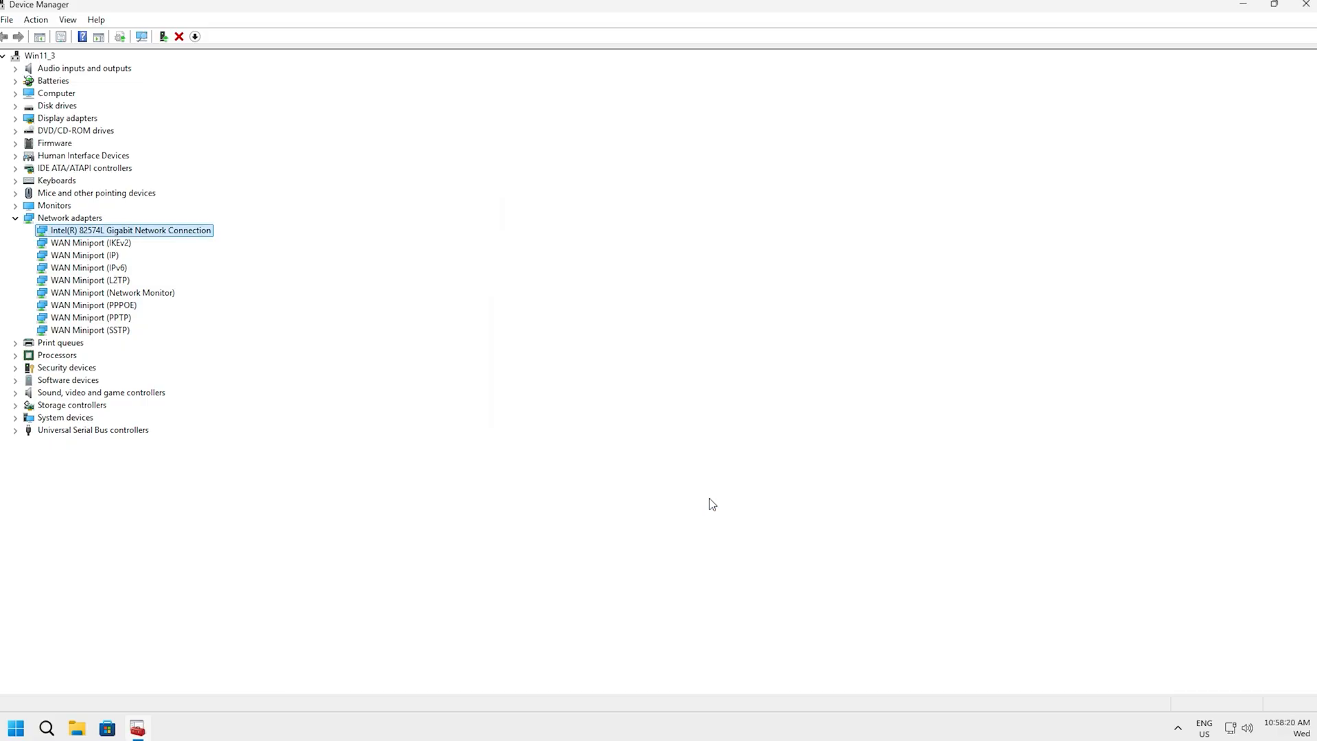